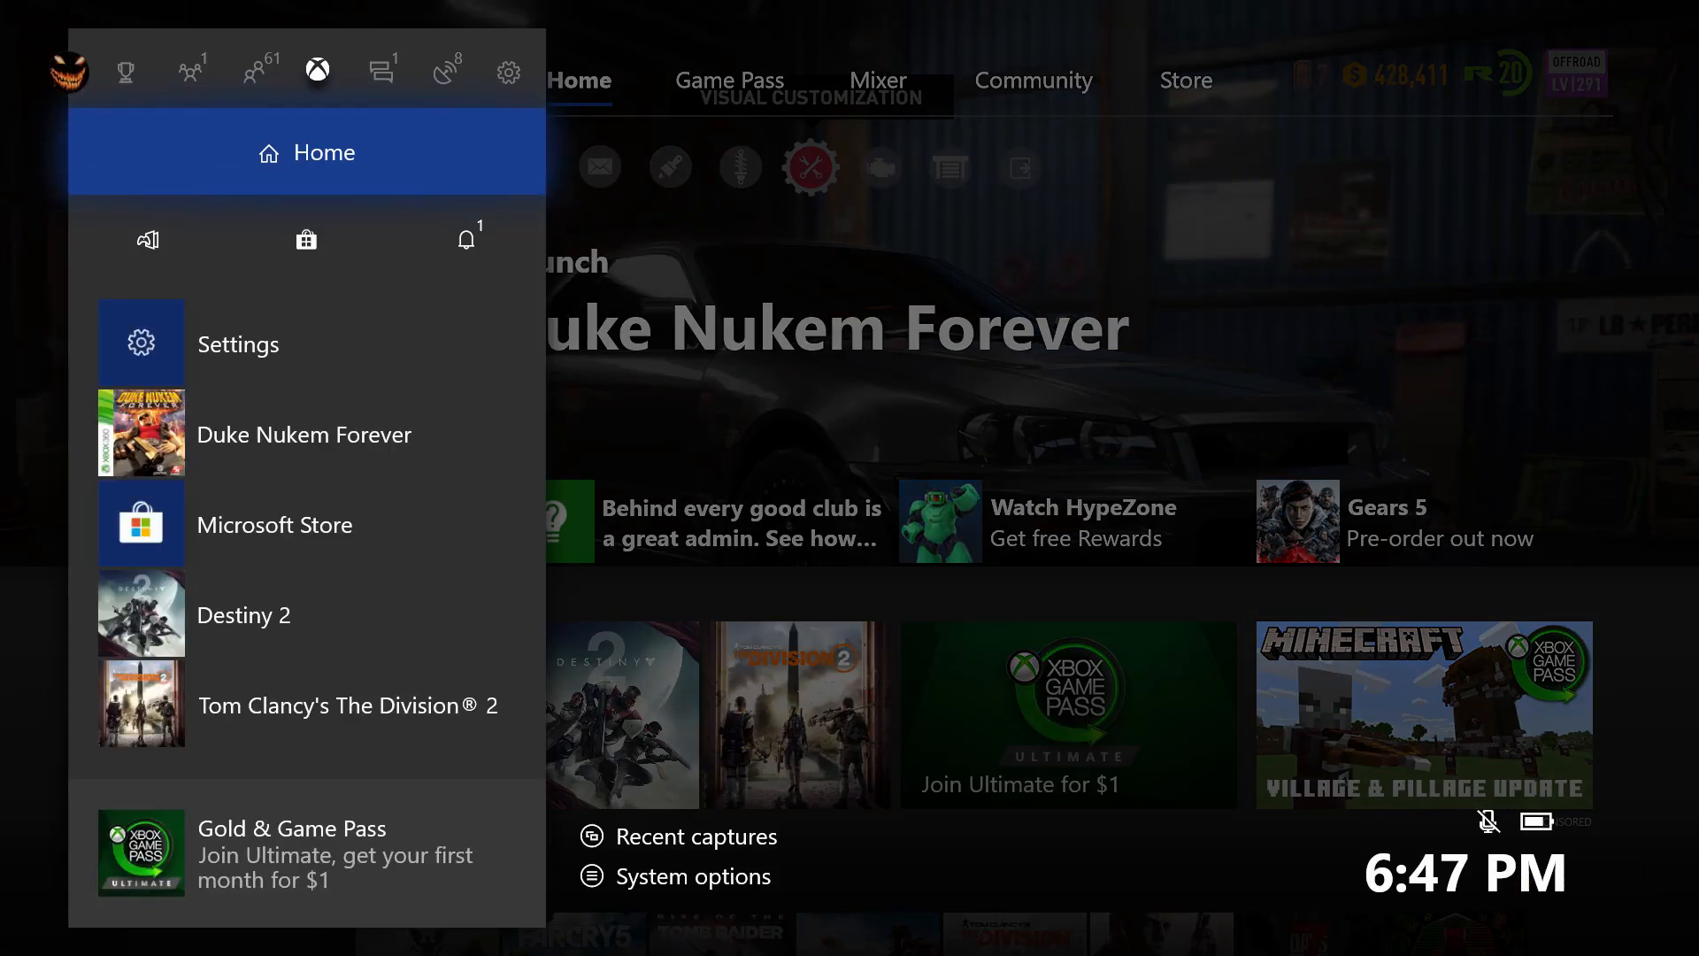
# - Switch the guide to its System (gear) tab
pyautogui.click(508, 71)
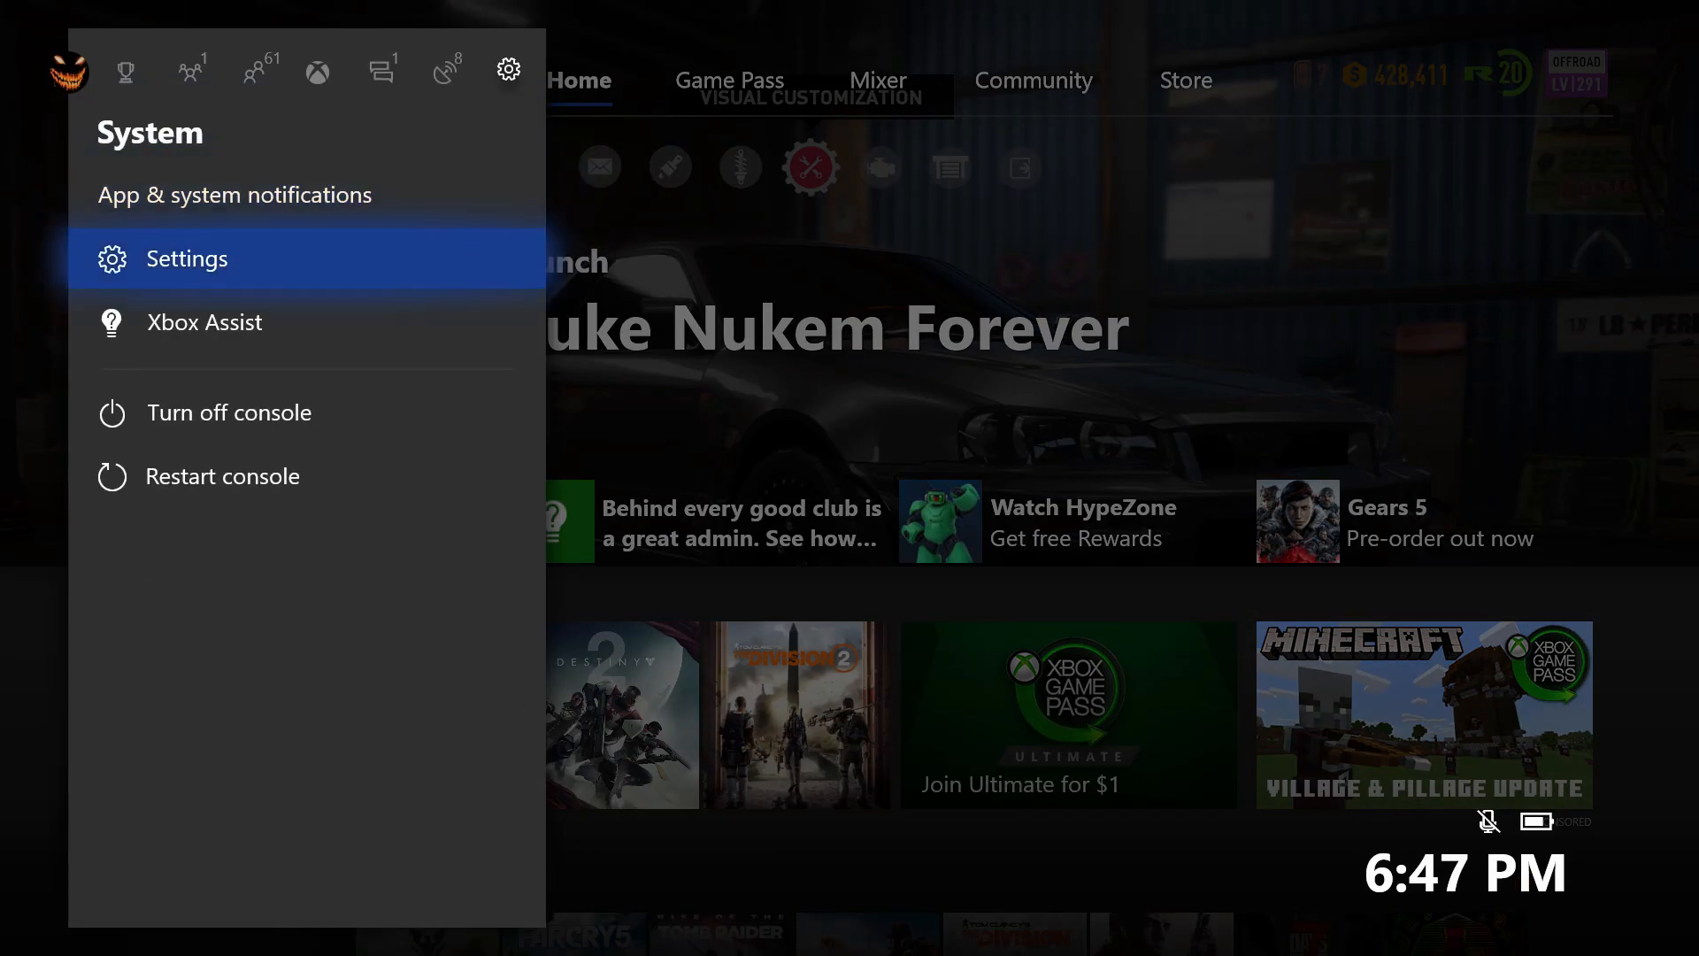
pyautogui.click(188, 258)
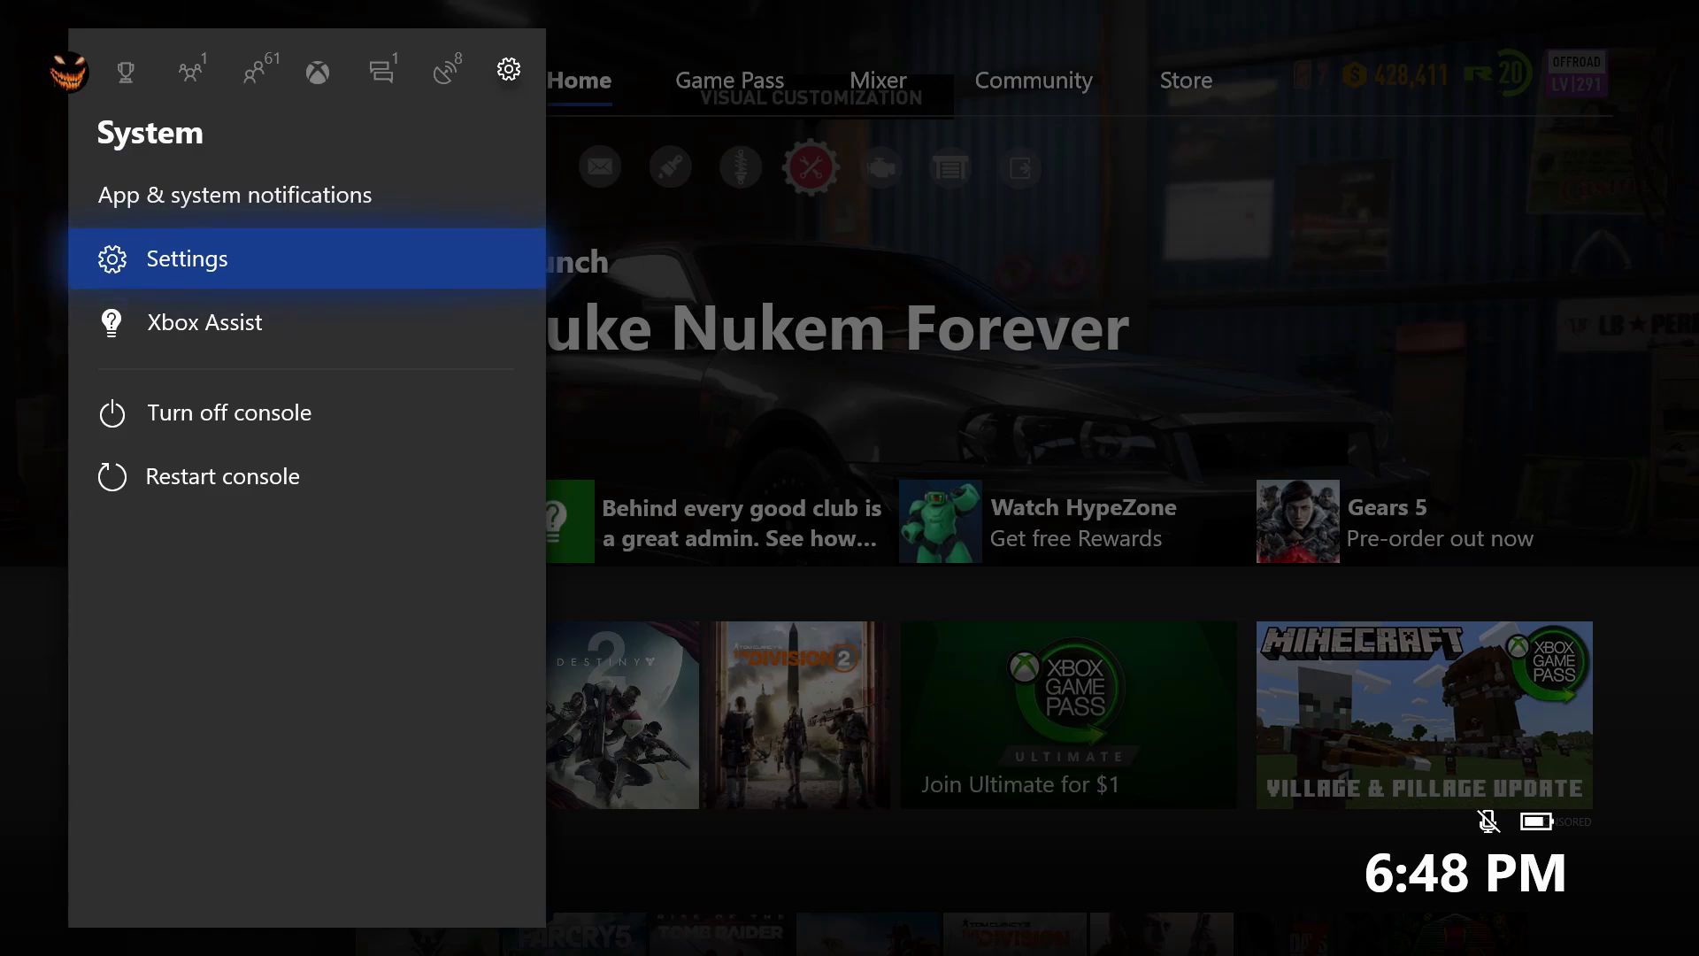
# - Go to Settings > Display & sound > Video output, where resolution shows 1080p
pyautogui.click(192, 257)
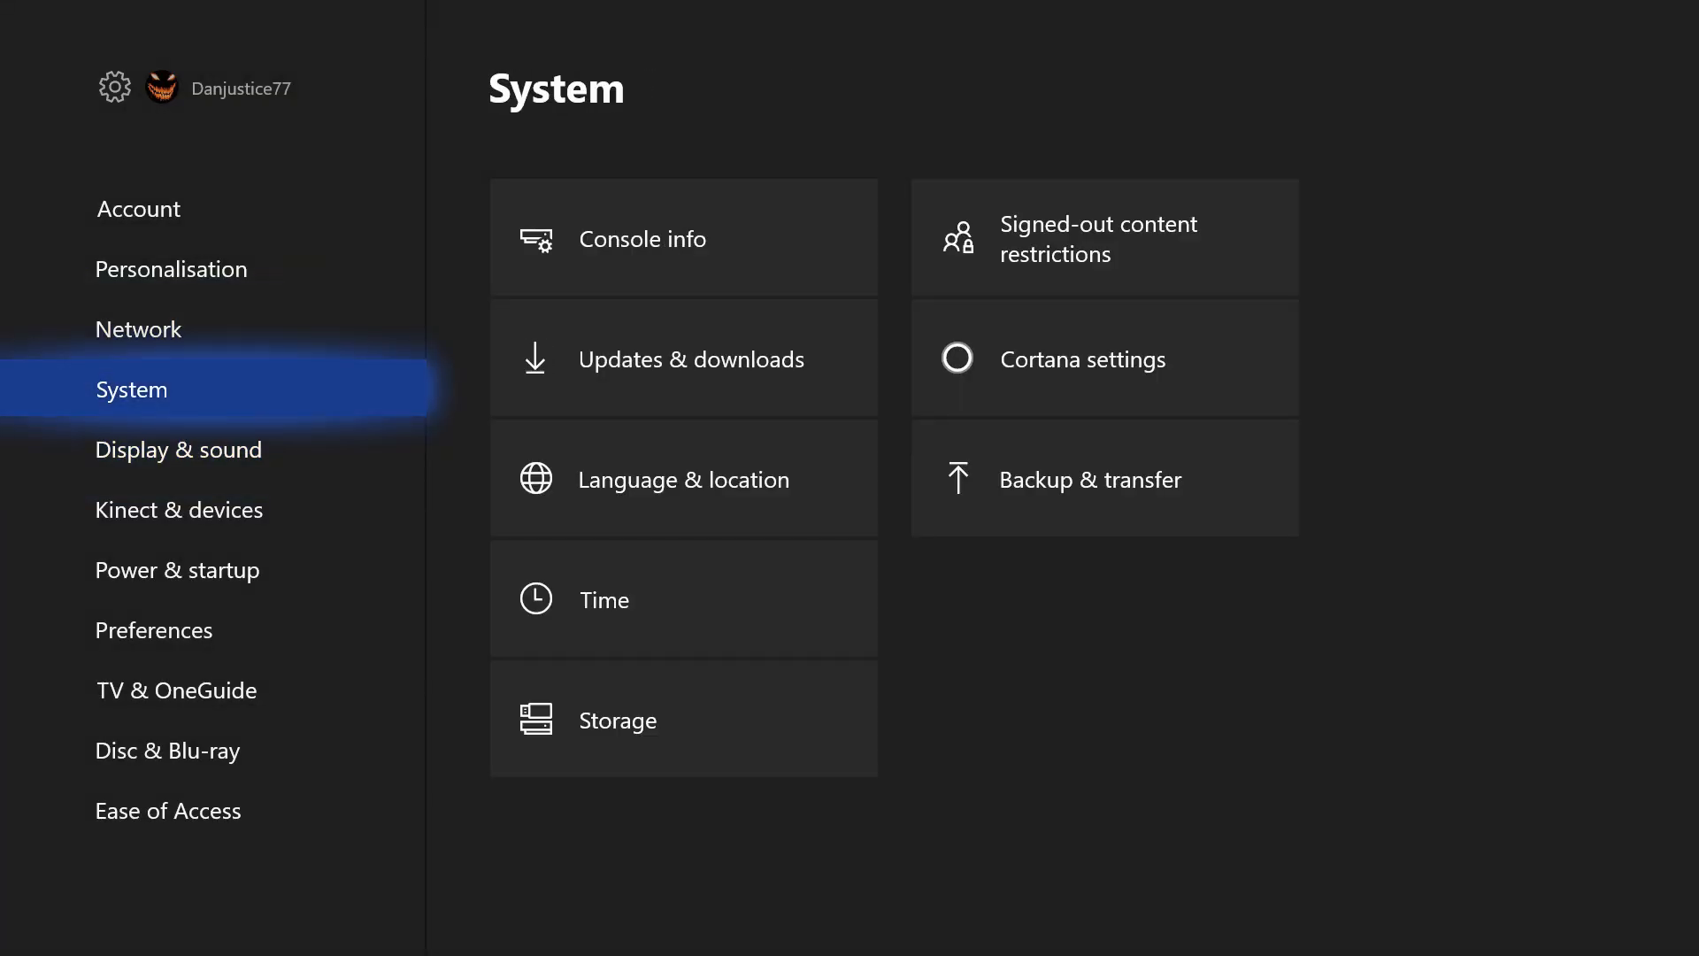
pyautogui.click(180, 449)
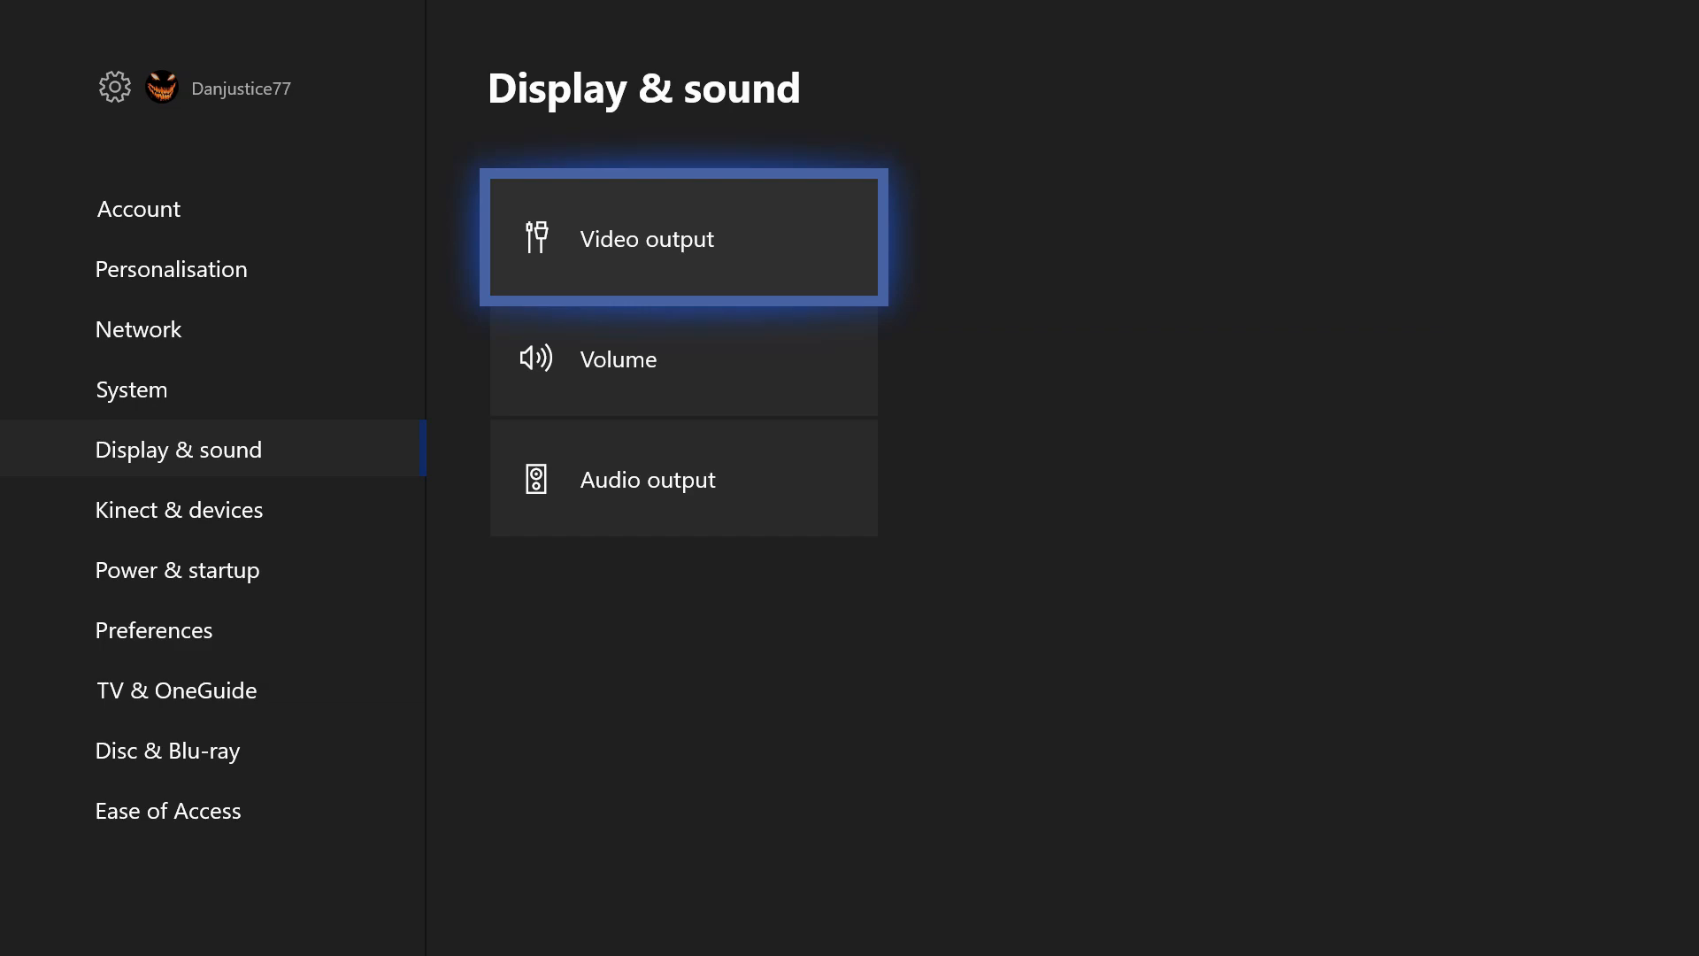
pyautogui.click(683, 238)
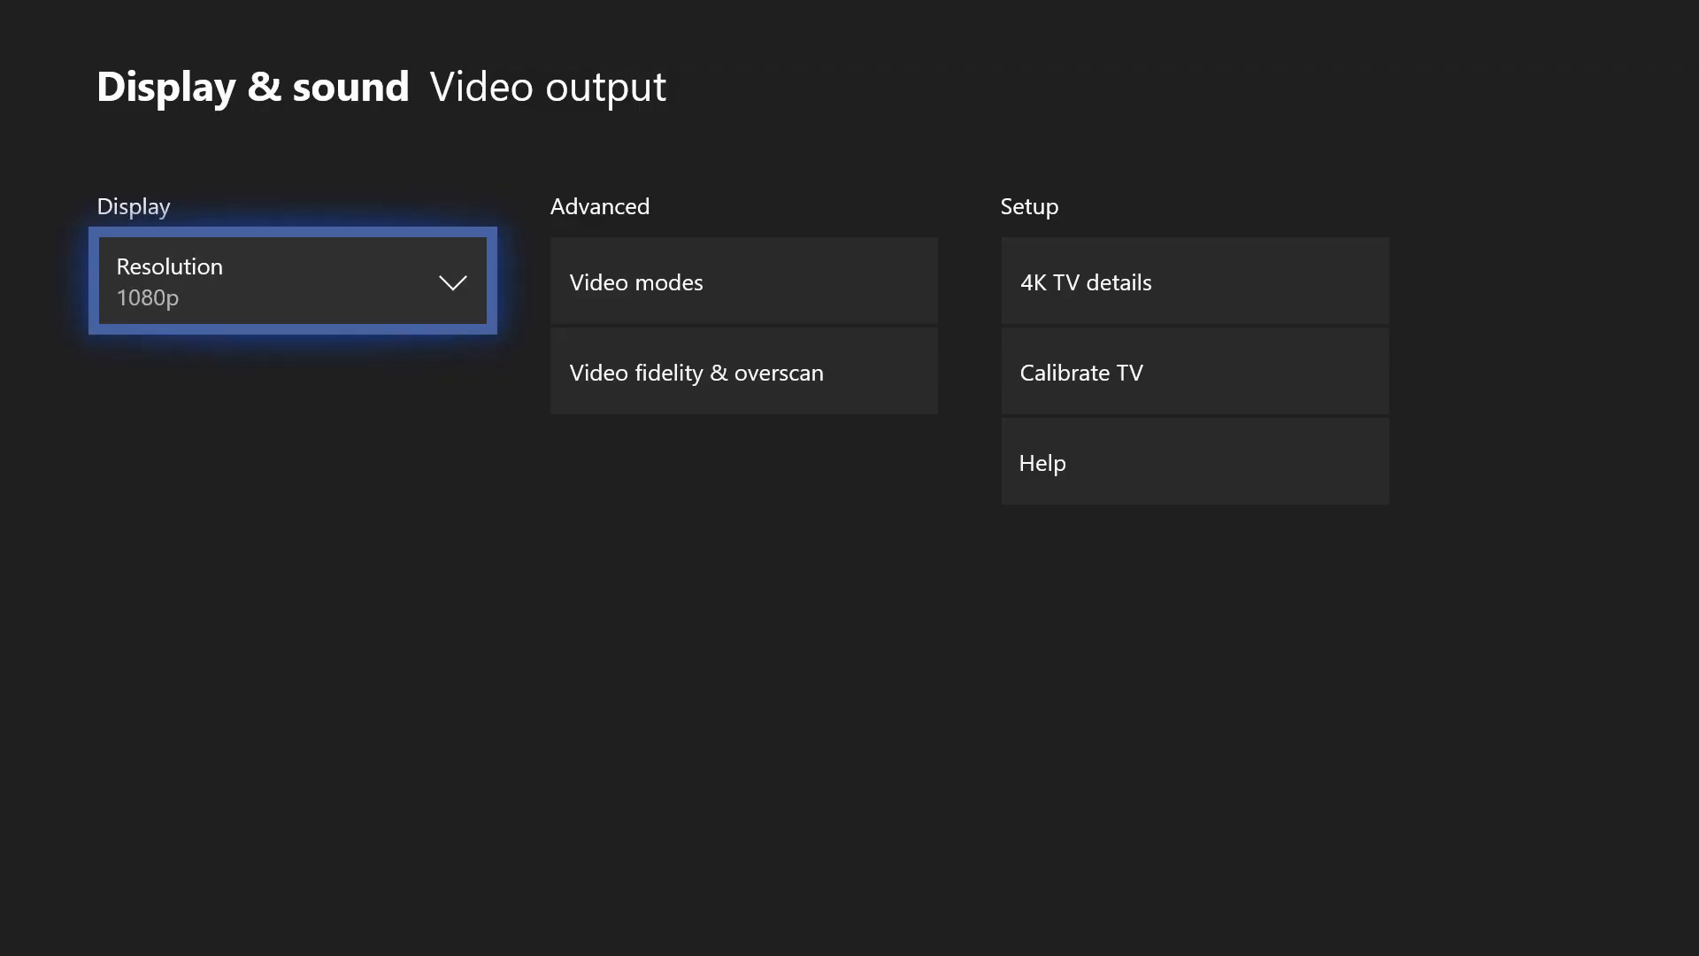
pyautogui.moveTo(743, 371)
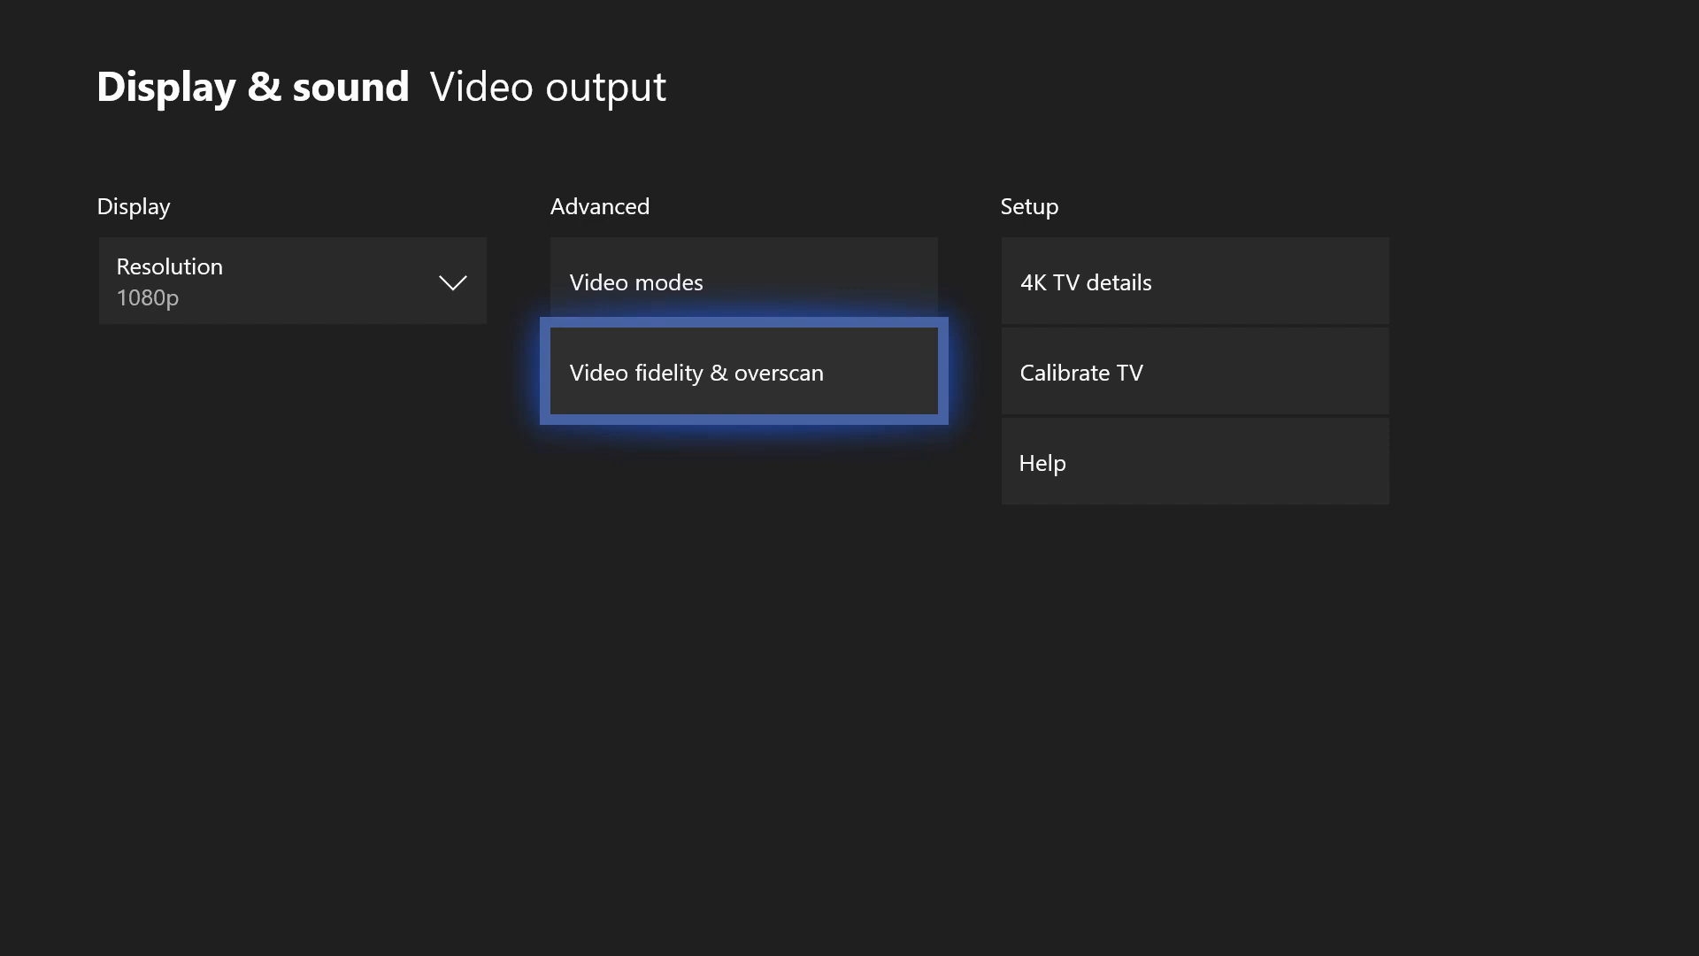
# - Open Video fidelity & overscan, then leave settings for the guide's Home tab
pyautogui.click(743, 371)
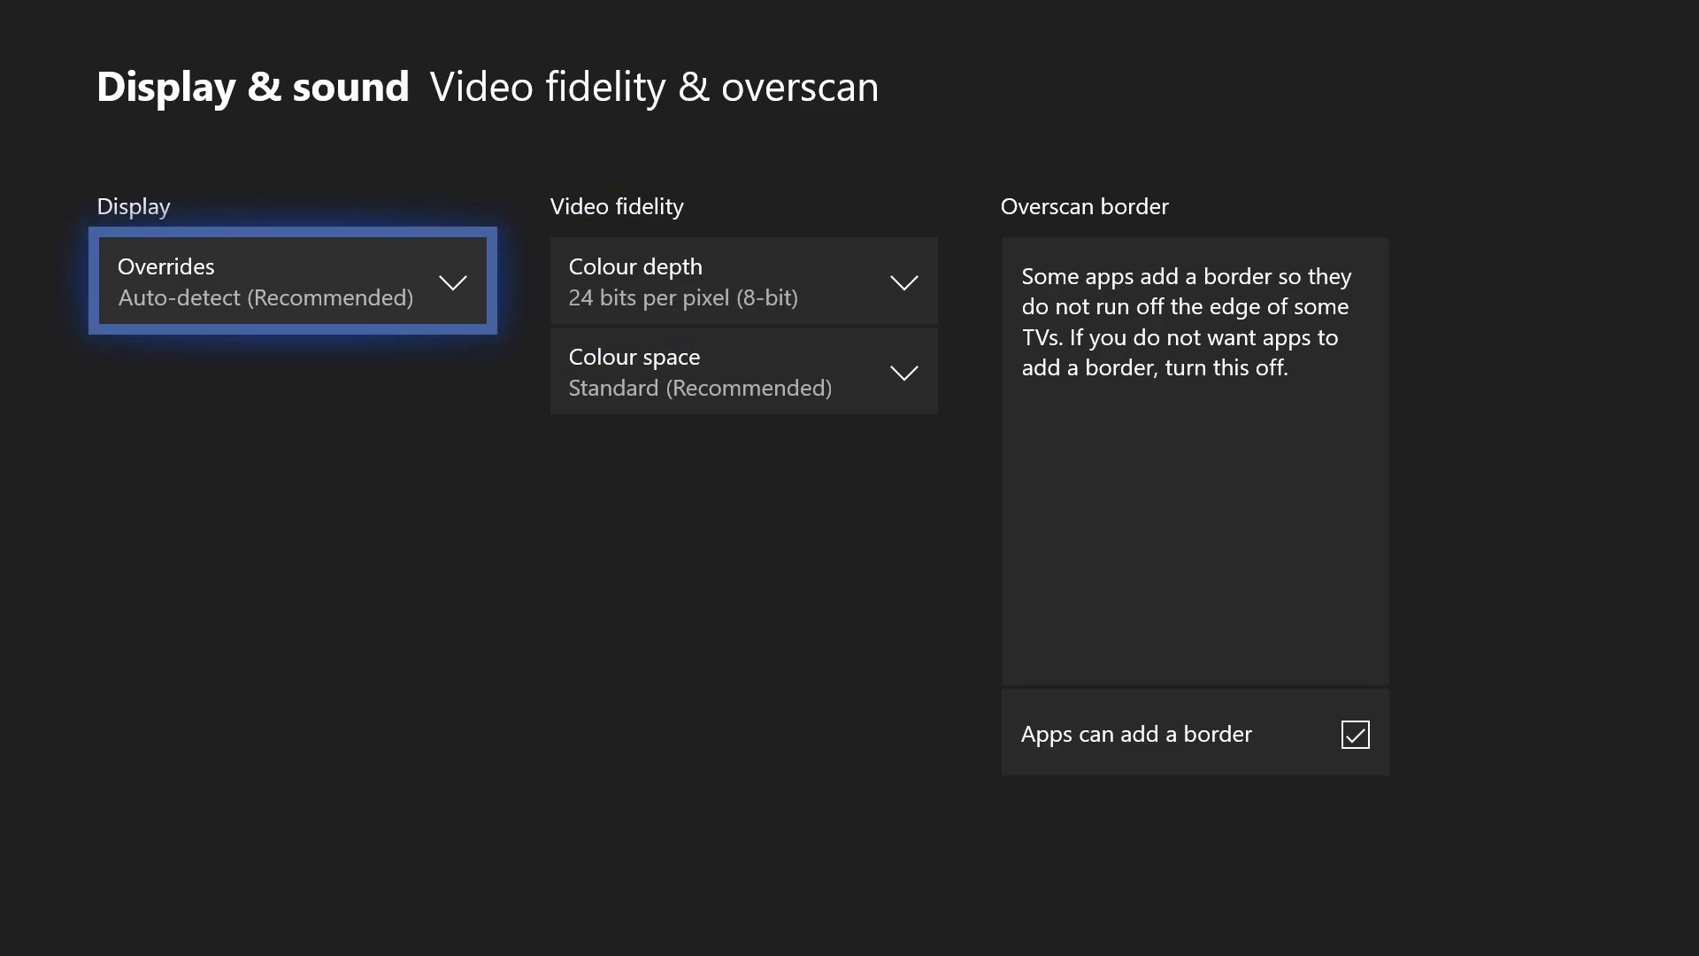
pyautogui.click(293, 281)
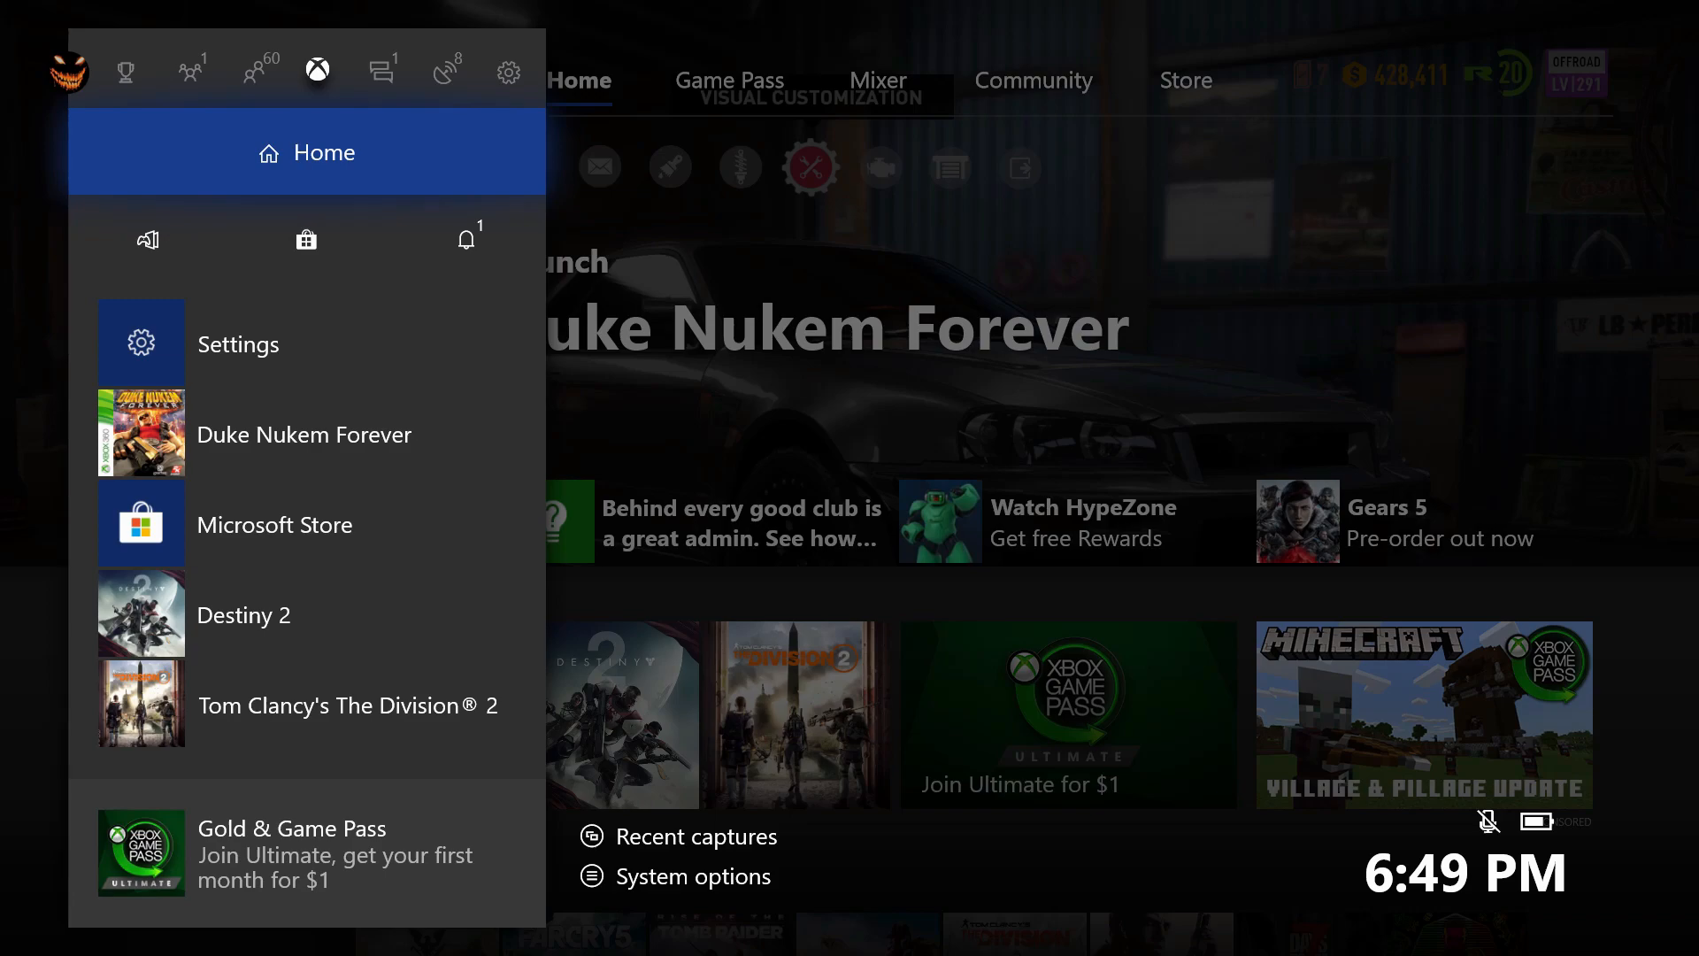
# - Return via System > Settings > Video output to the Video fidelity & overscan page
pyautogui.click(508, 69)
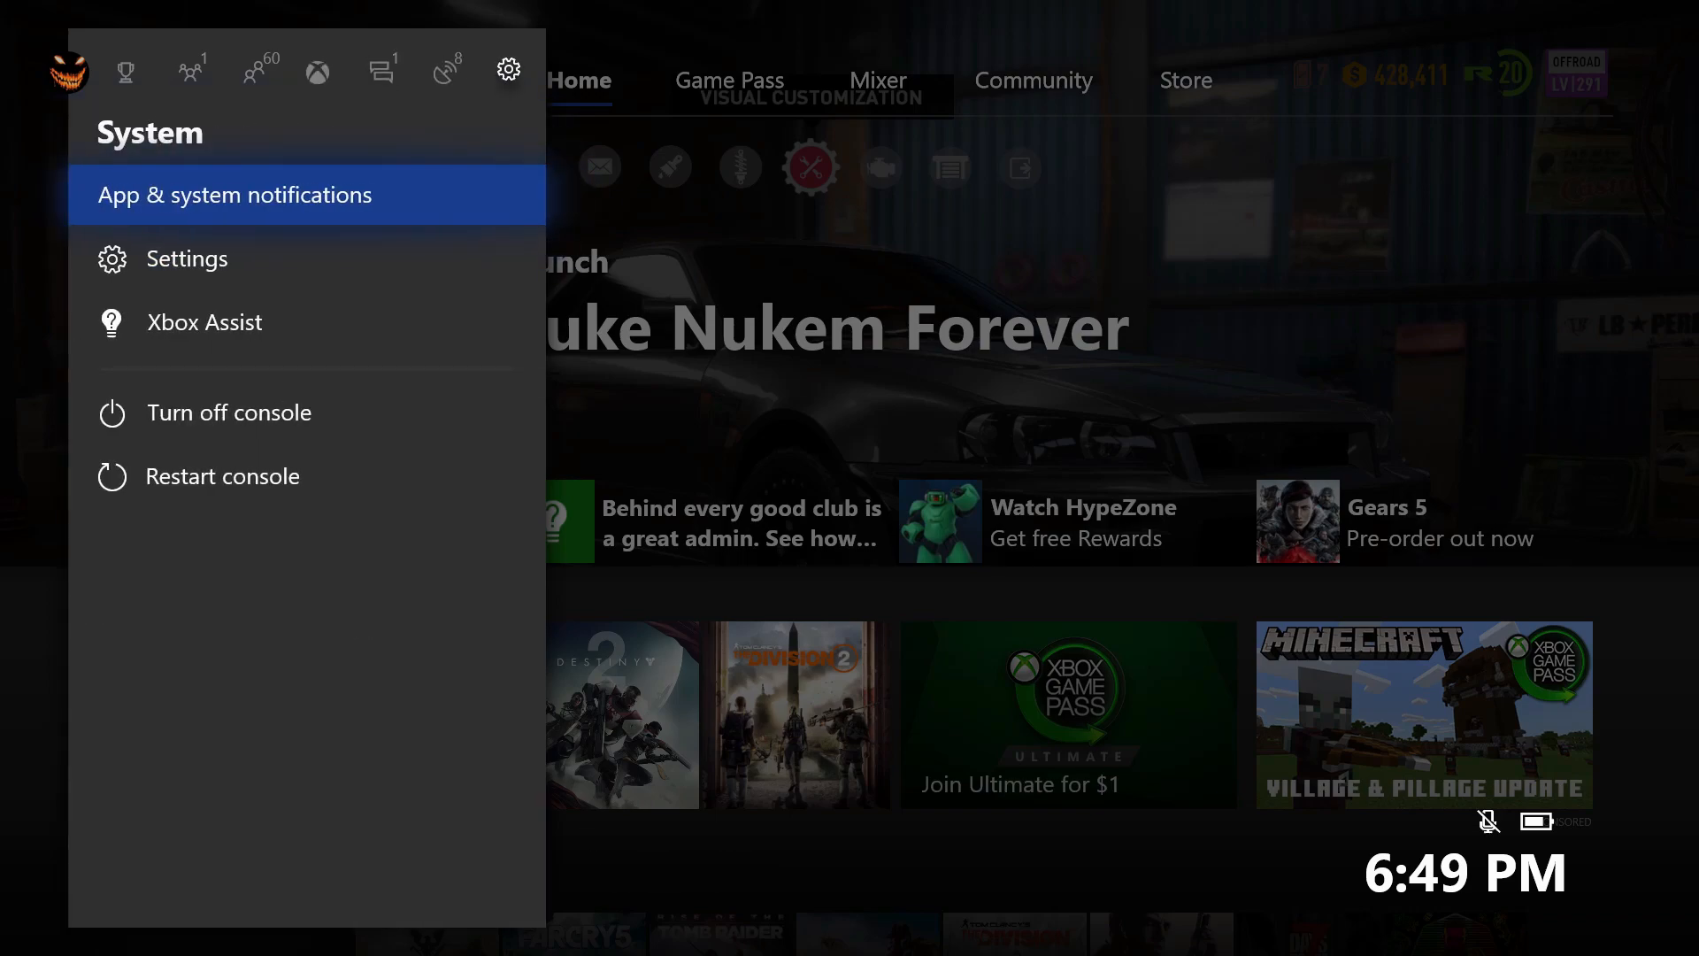
pyautogui.click(192, 257)
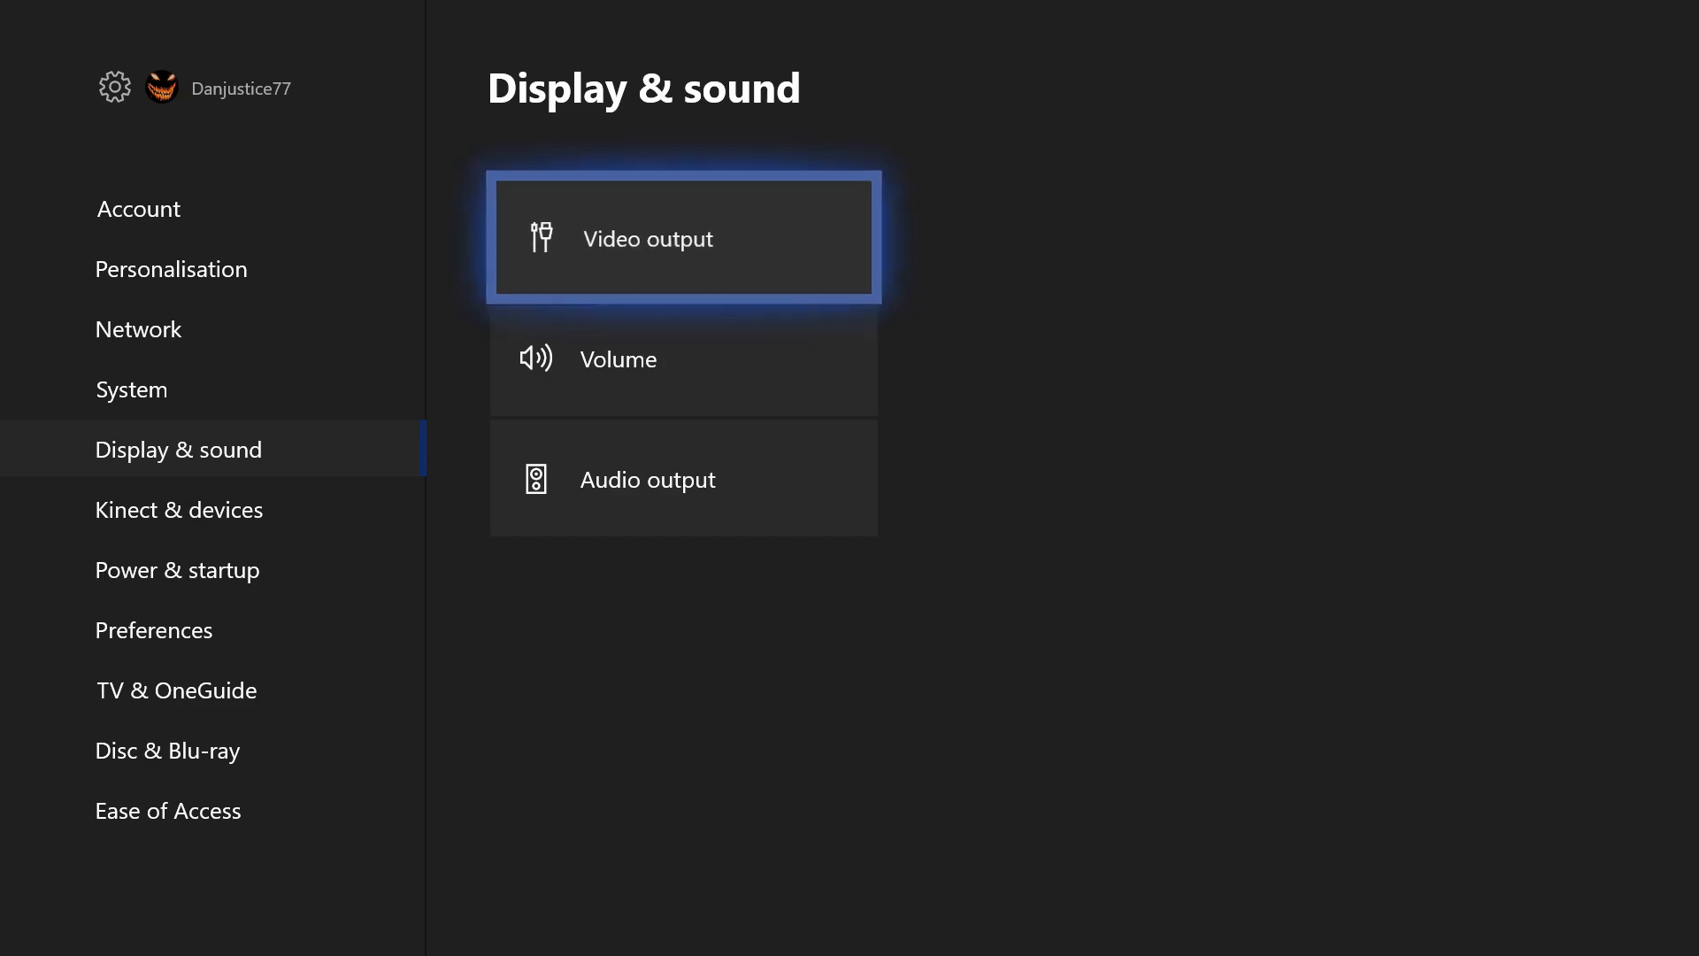
pyautogui.click(682, 237)
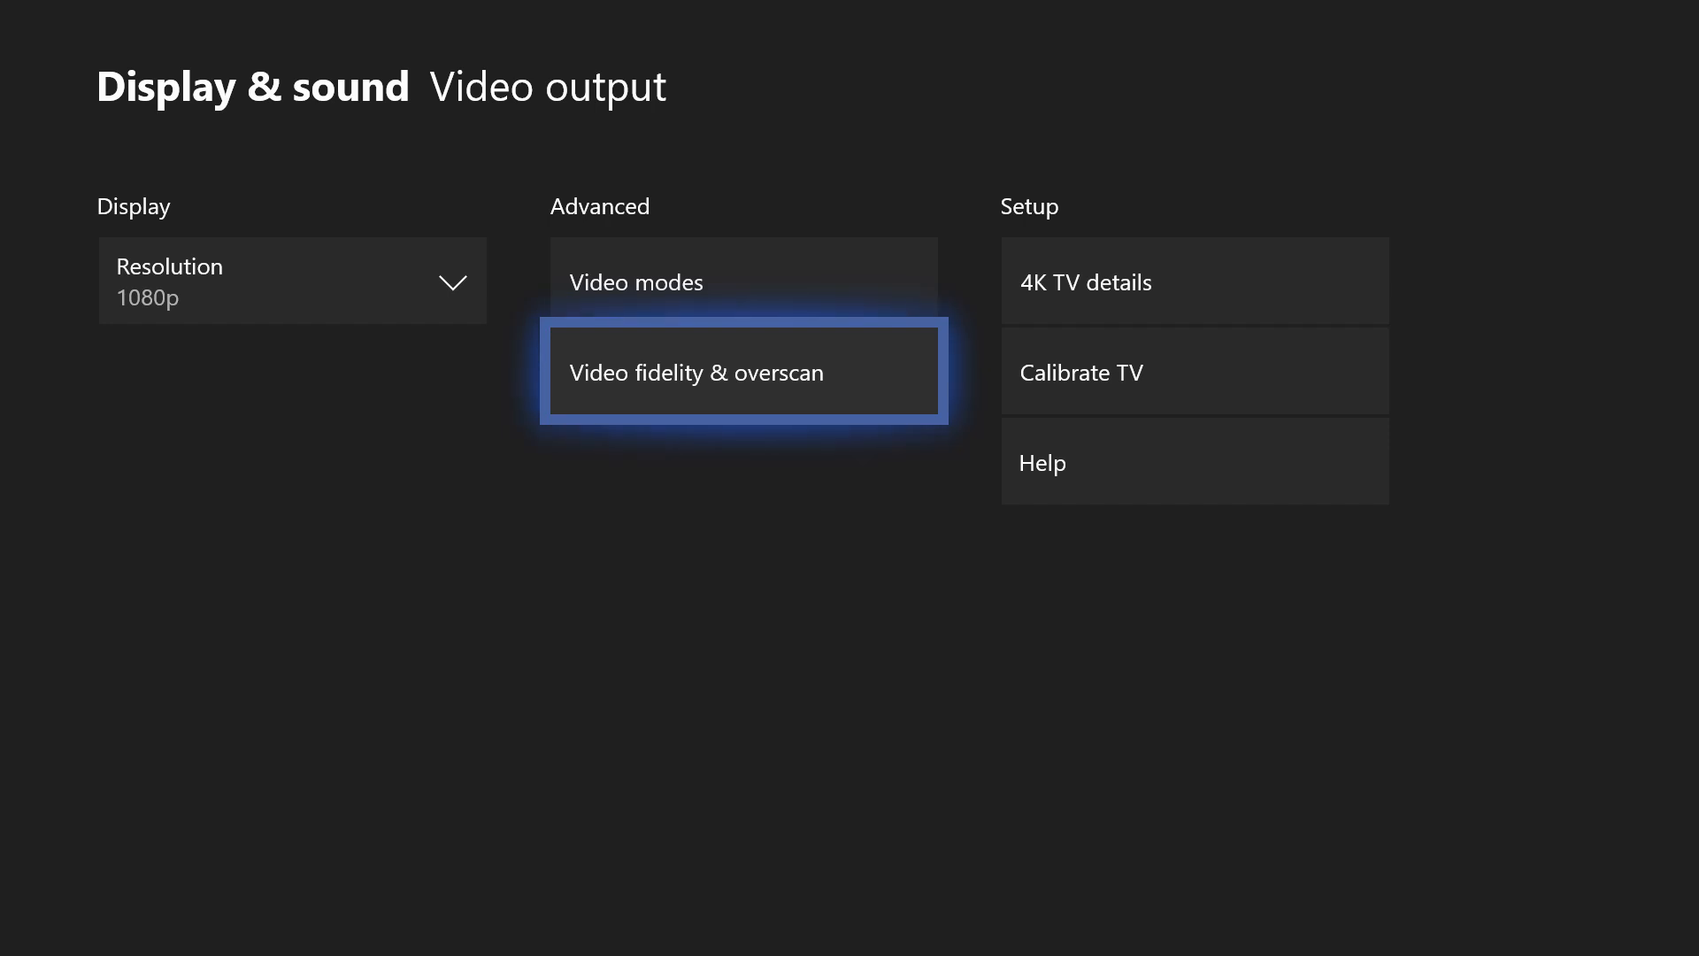
pyautogui.click(742, 371)
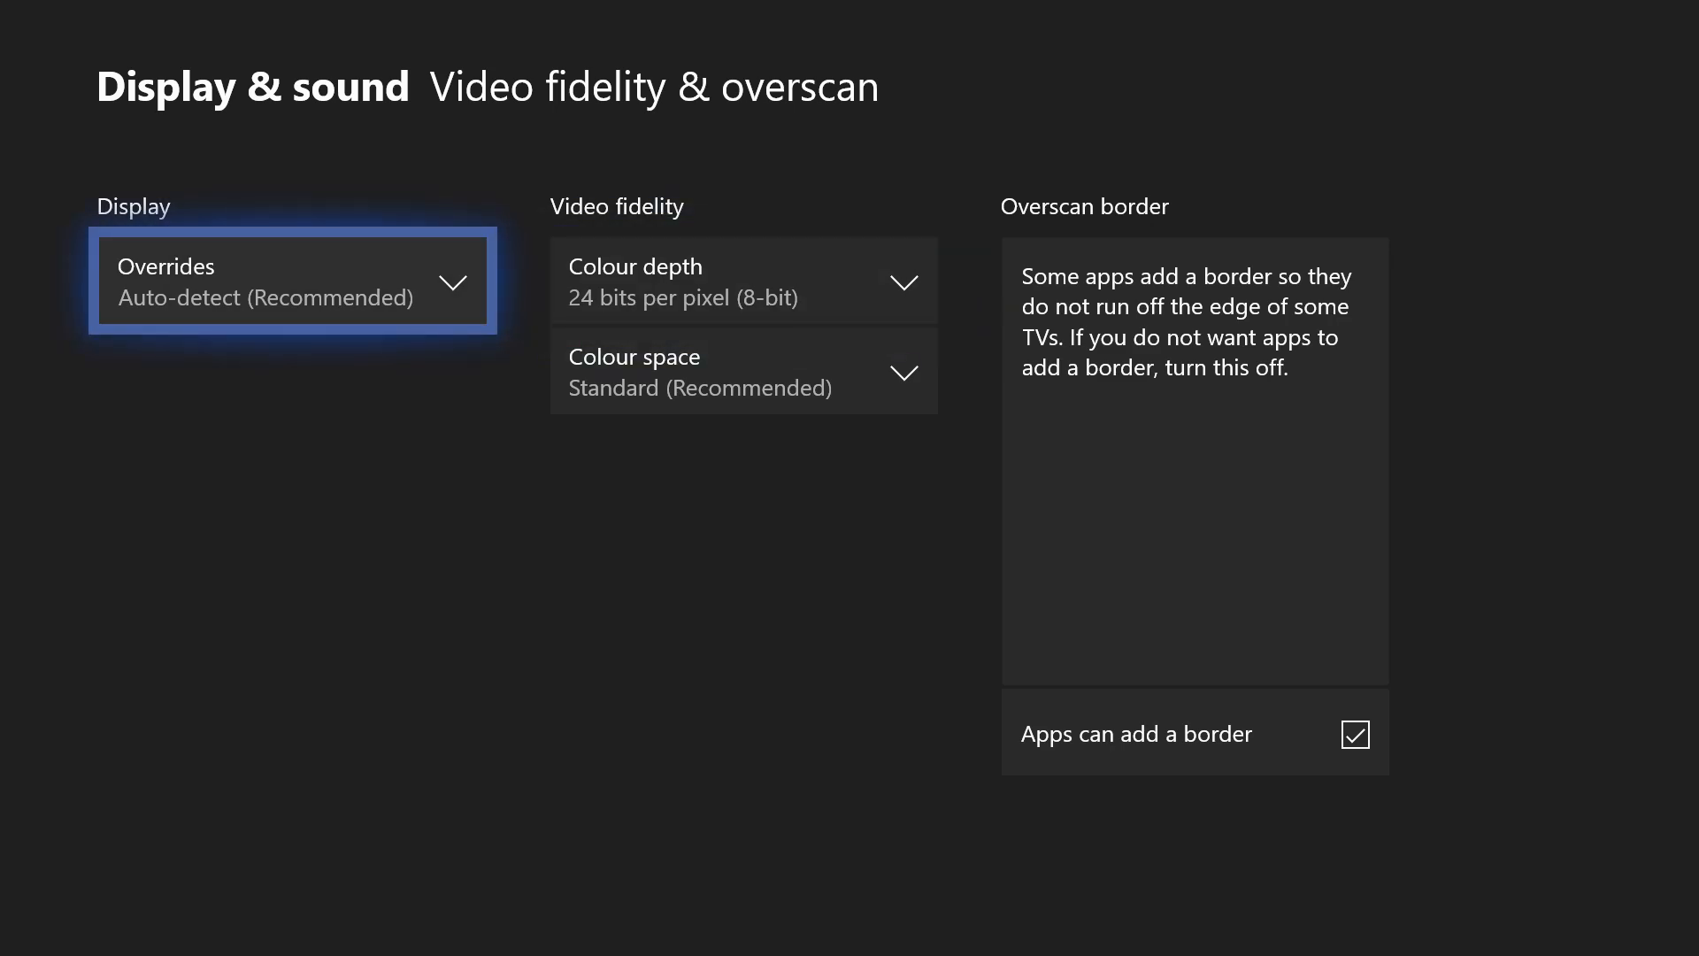
# - Change the display override from auto-detect to HDMI, then move to Account settings
pyautogui.click(293, 281)
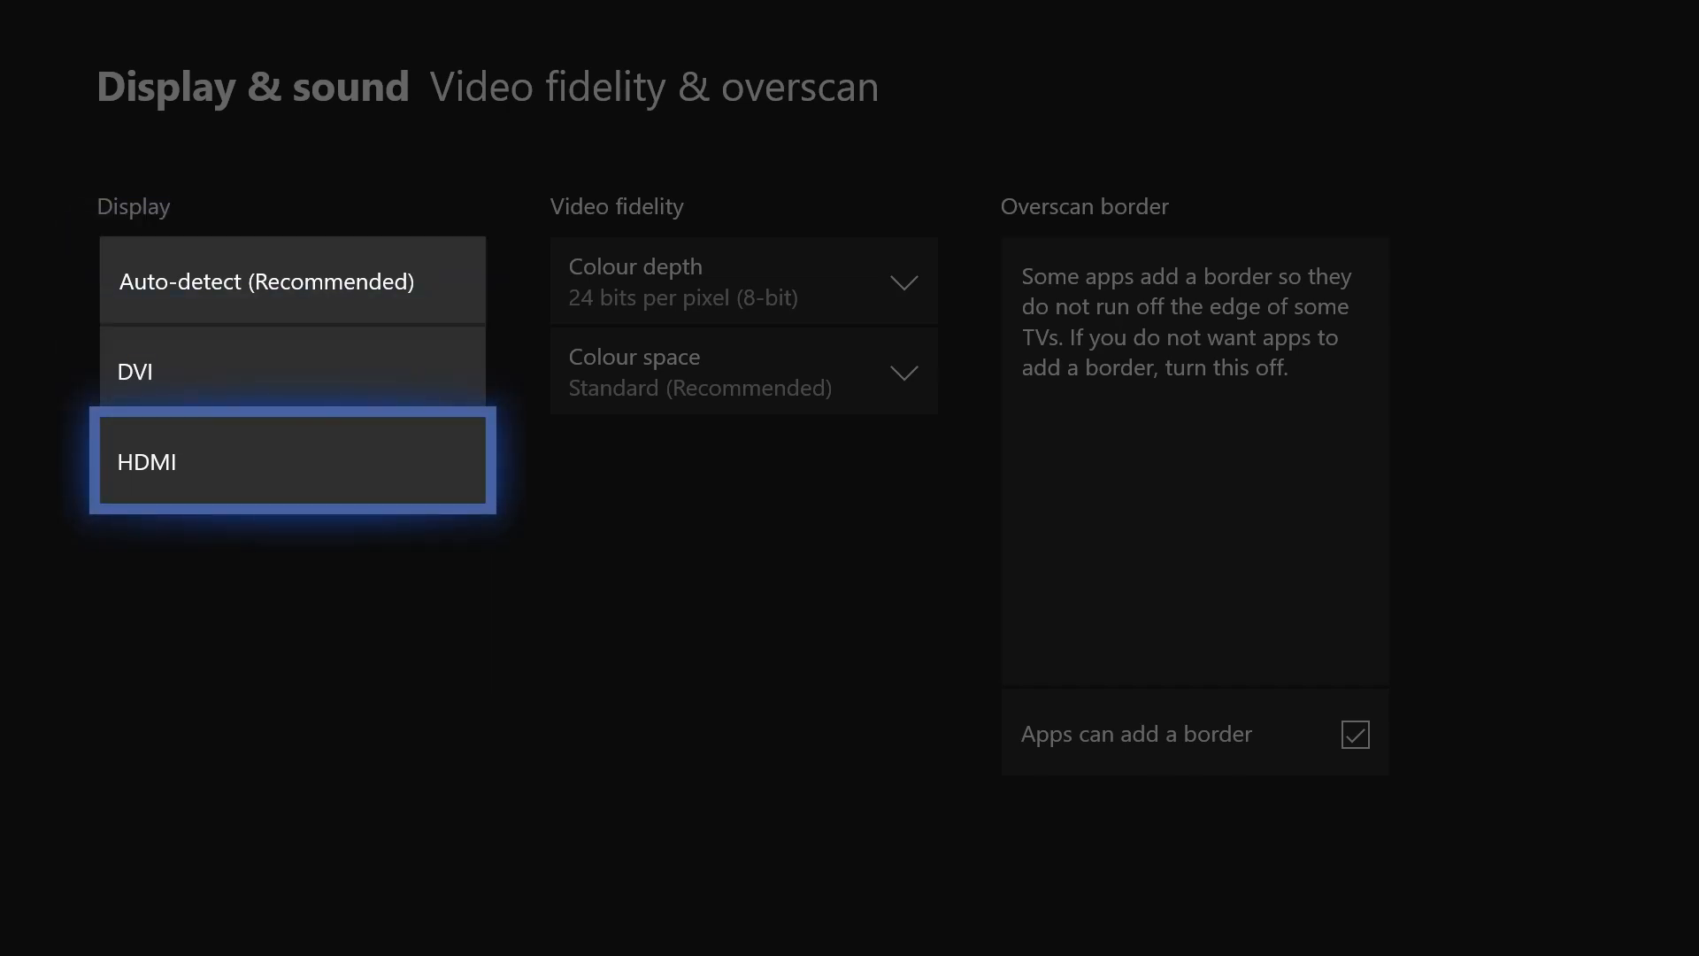
pyautogui.click(291, 461)
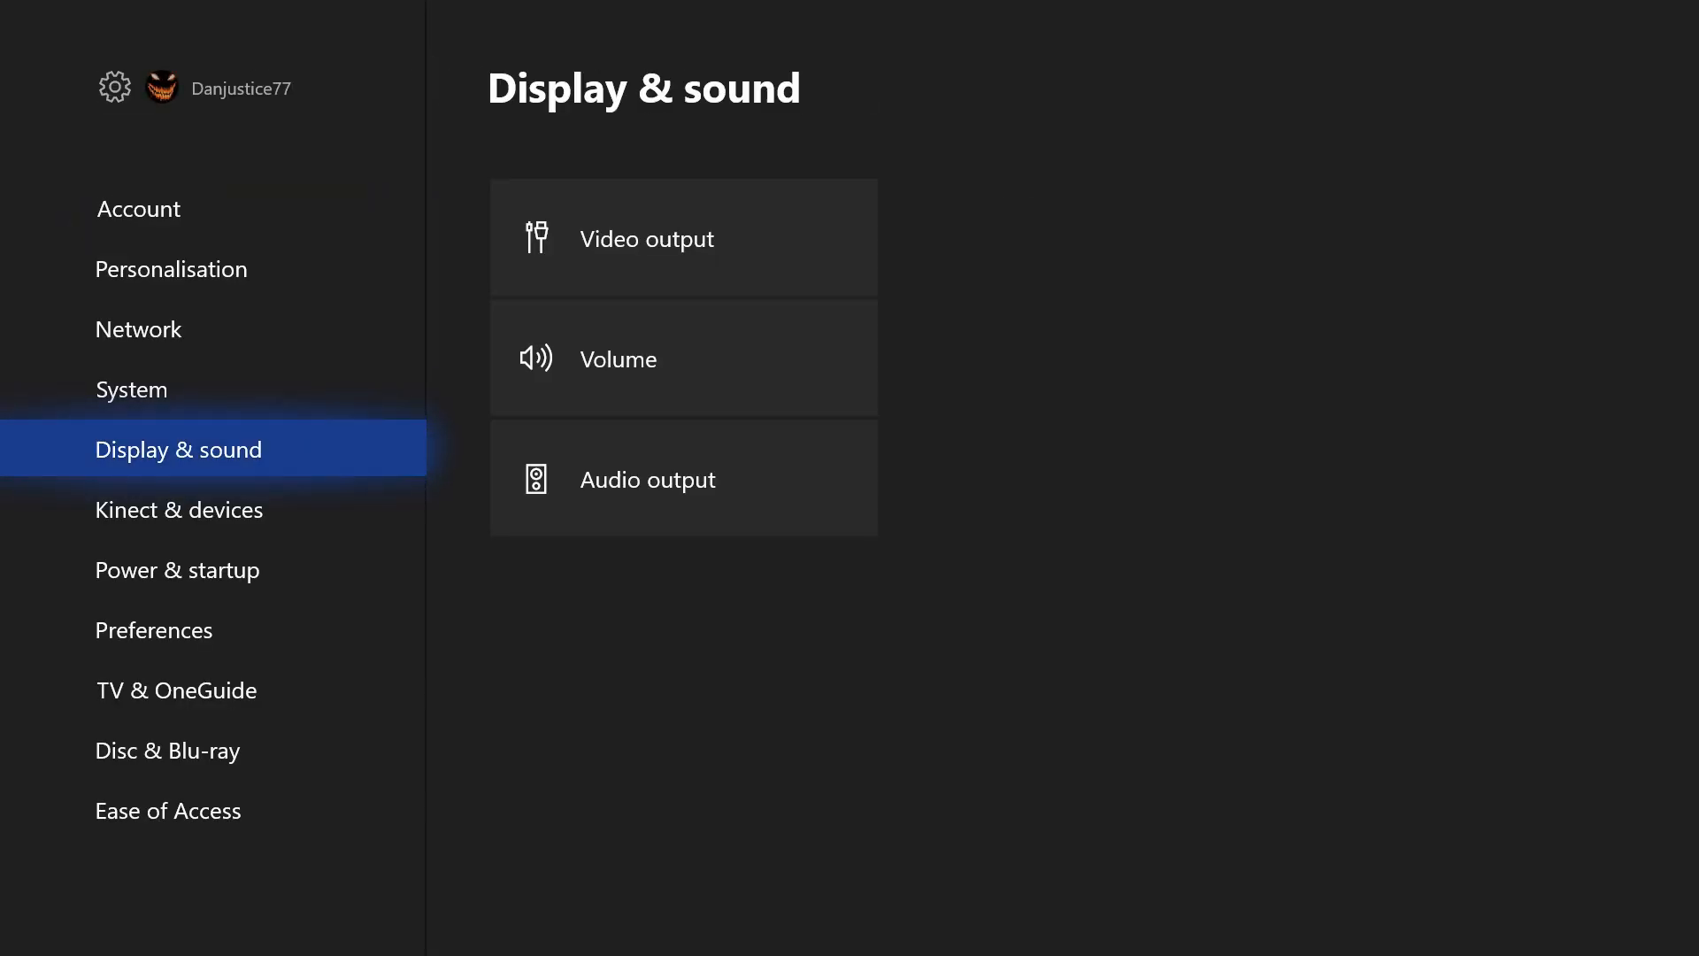
pyautogui.click(138, 208)
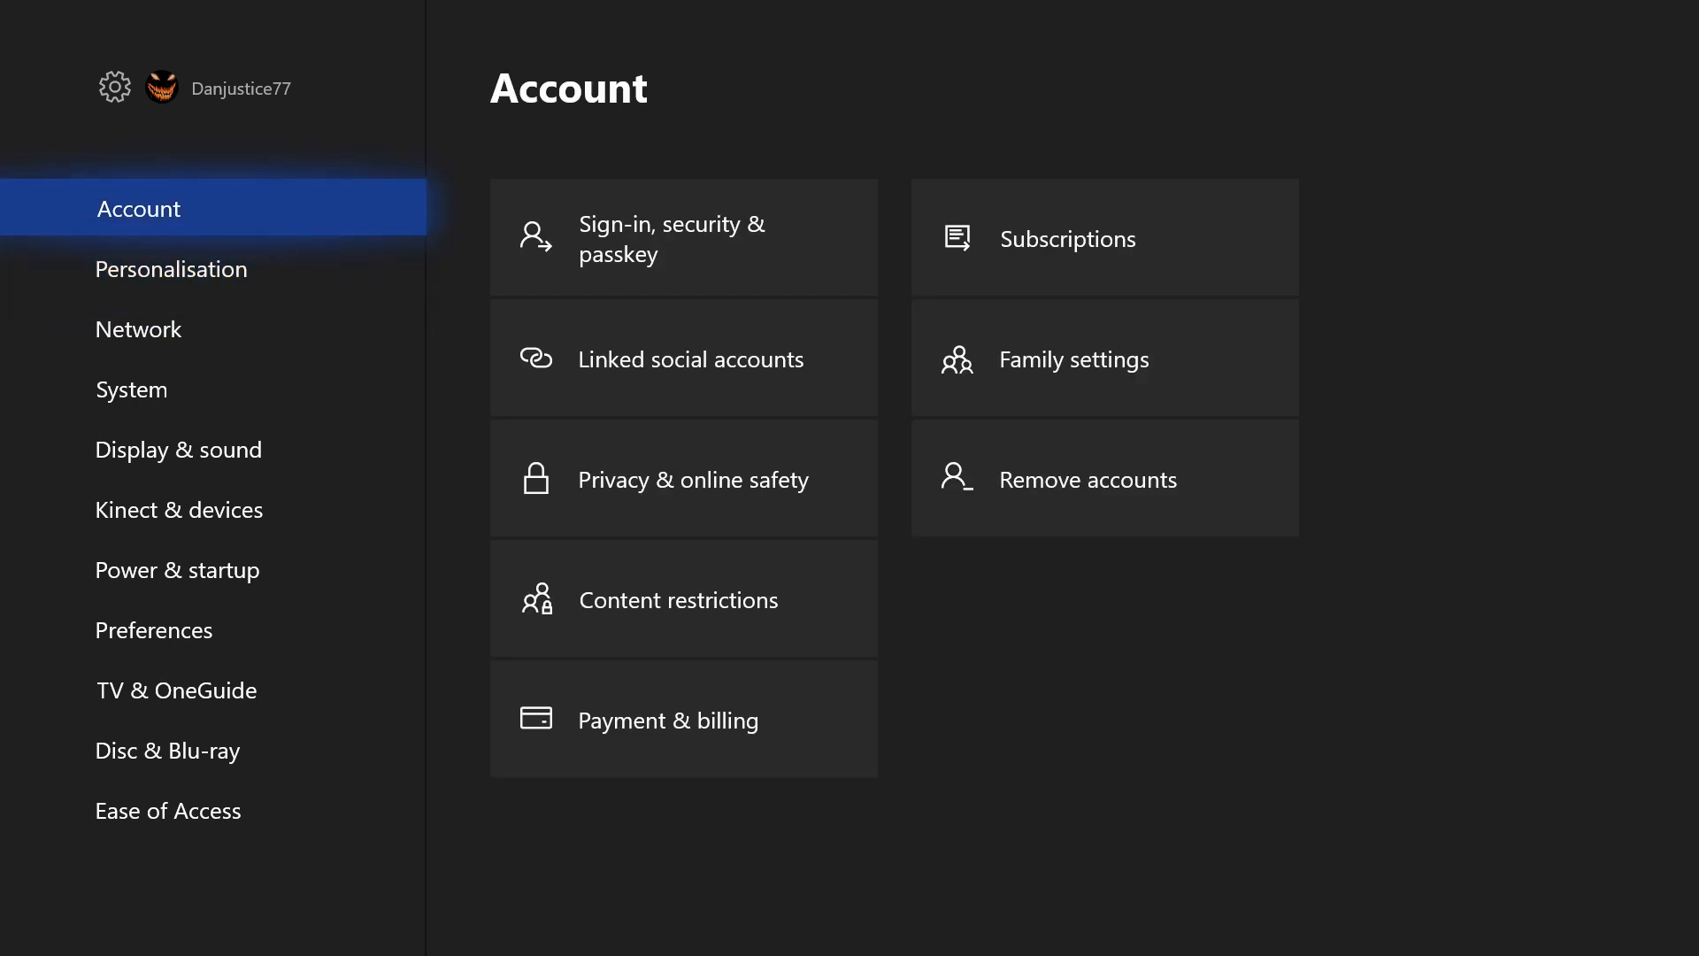